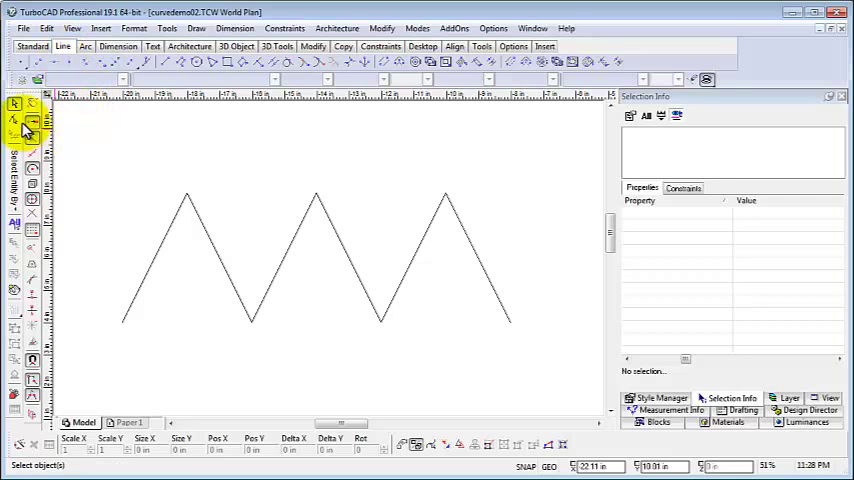
Fillet every corner of the zigzag polyline with a 1-inch radius.
left_click(185, 195)
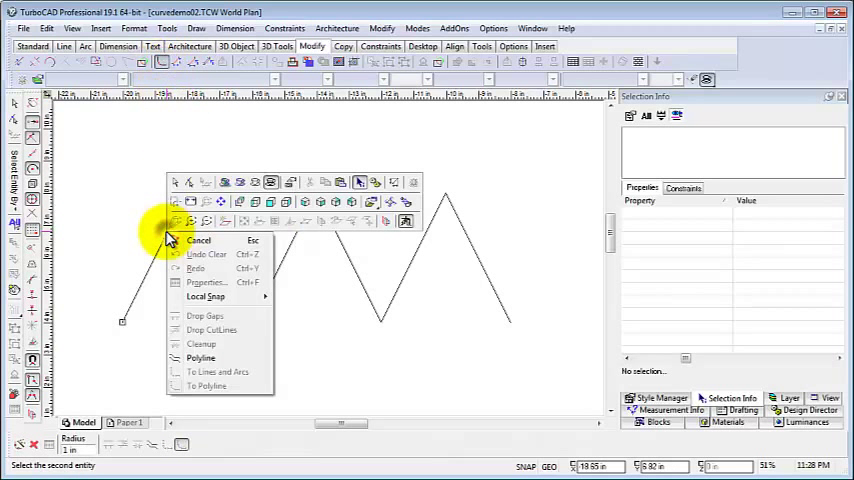
left_click(201, 344)
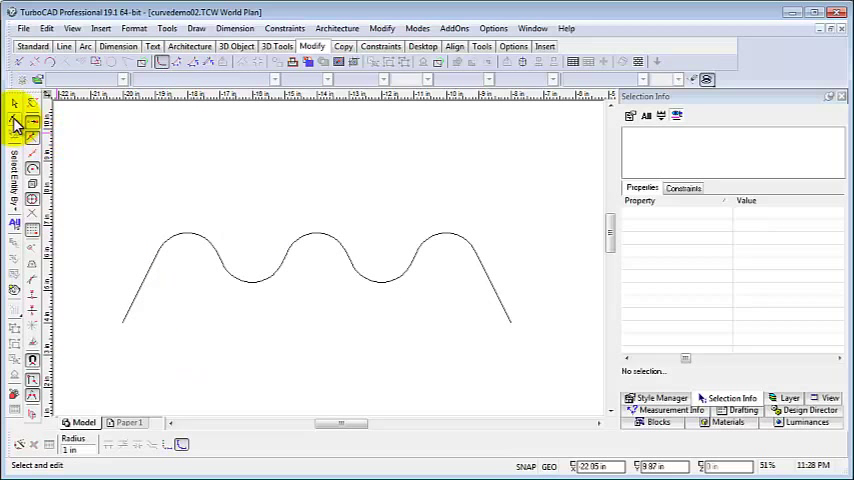
Select the wavy line and confirm Selection Info identifies it as a polyline.
left_click(15, 120)
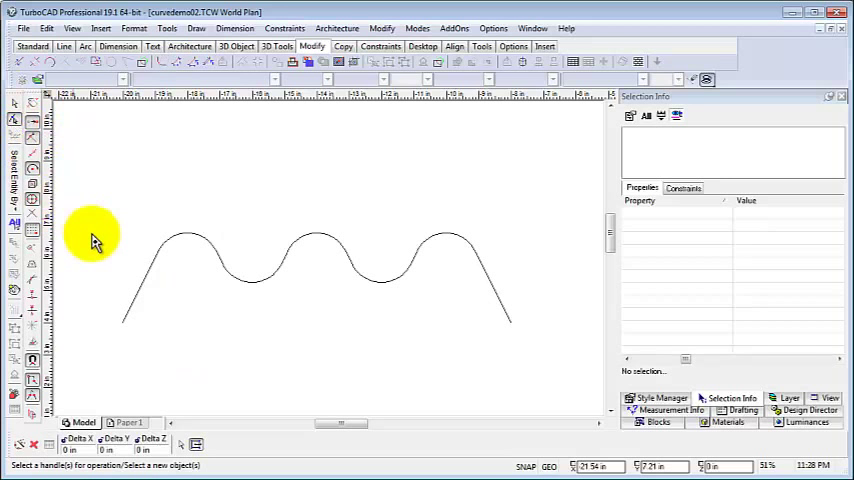
left_click(155, 275)
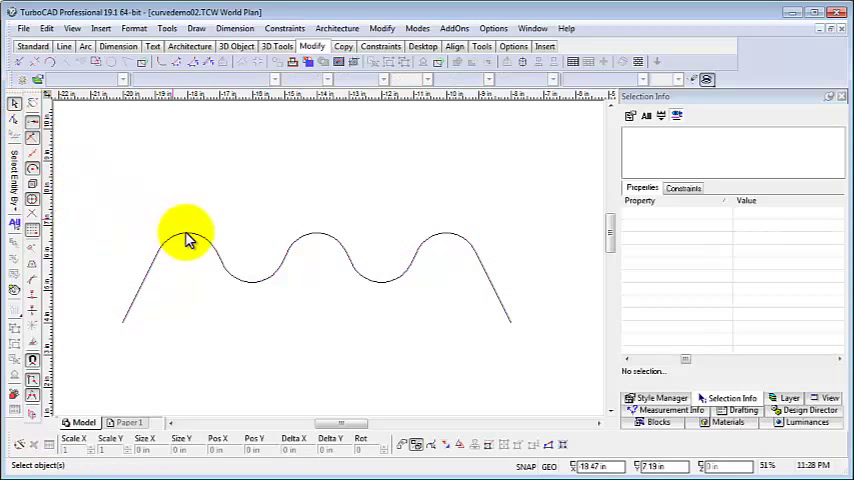
left_click(188, 237)
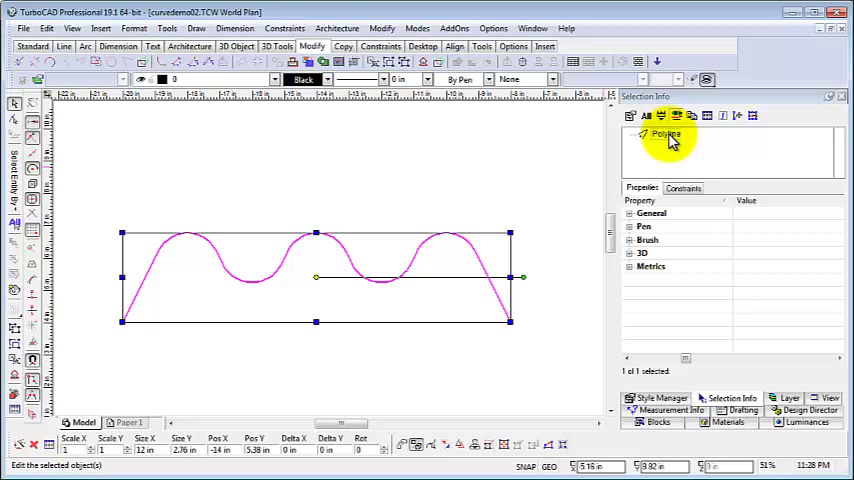
mouse_move(643, 279)
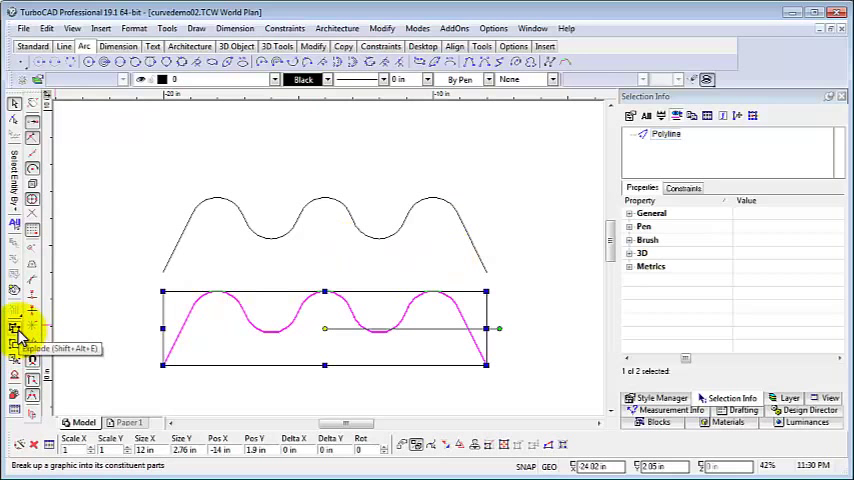
Explode the selected wave into separate line and arc segments.
left_click(16, 331)
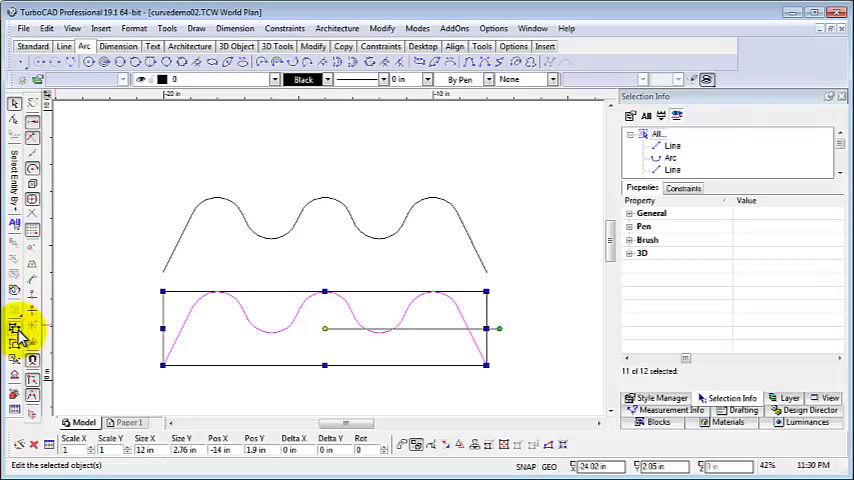
left_click(440, 300)
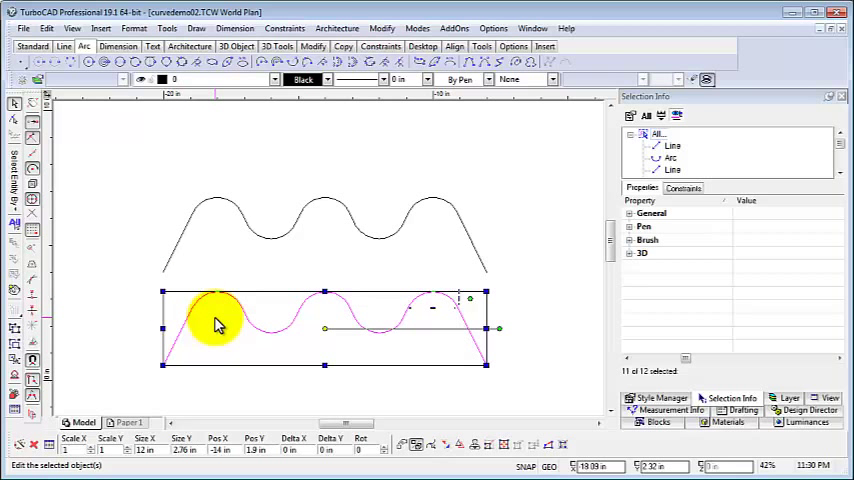
mouse_move(15, 330)
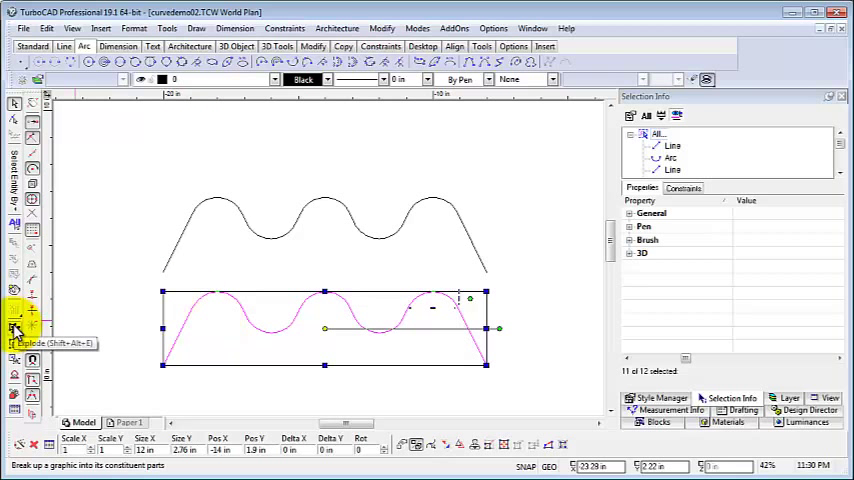
left_click(15, 328)
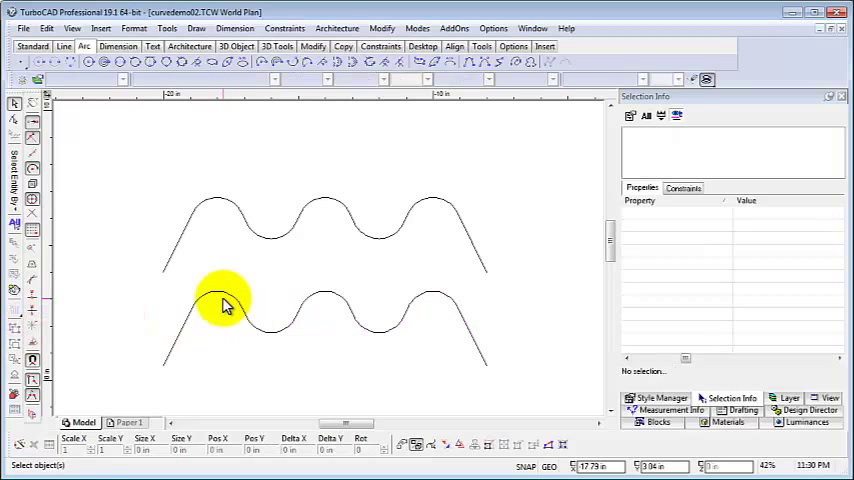
left_click(225, 305)
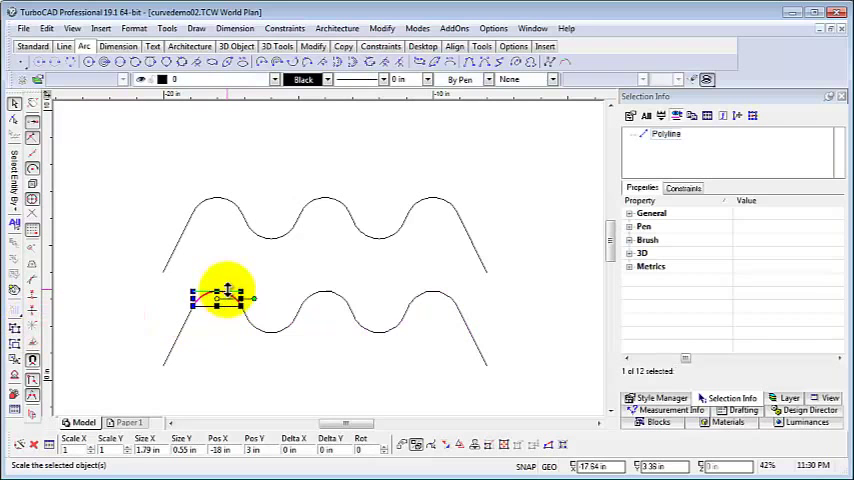
right_click(220, 300)
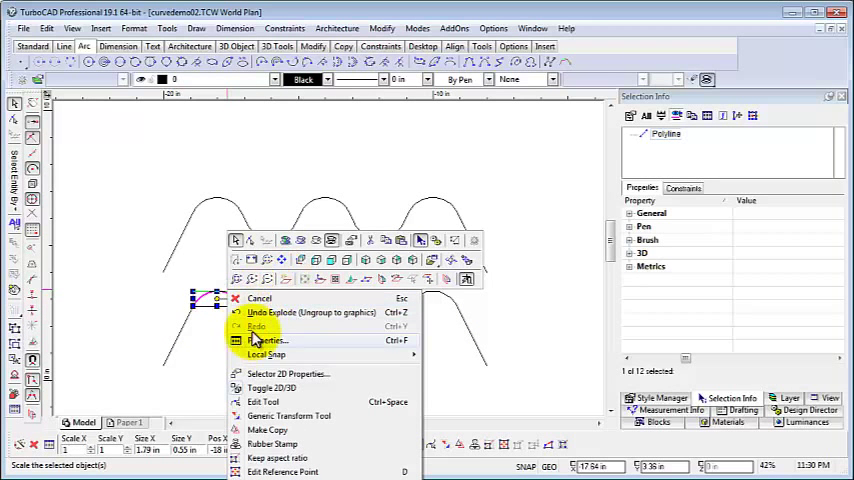
mouse_move(262, 401)
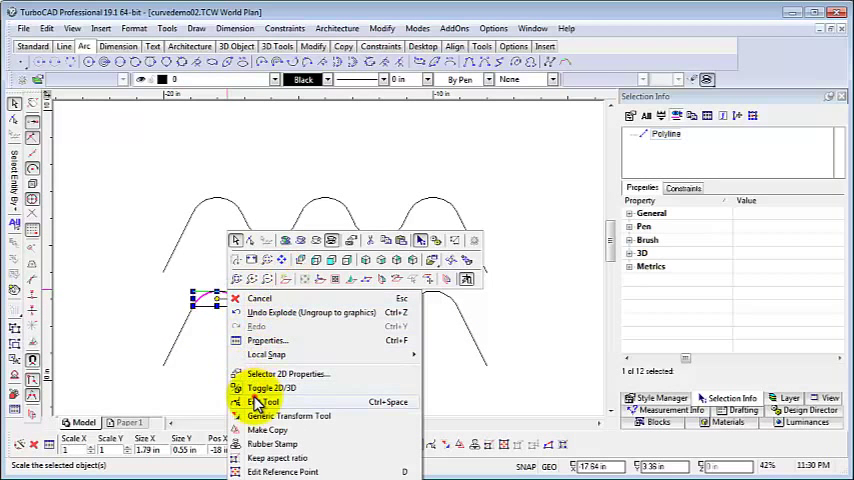
left_click(263, 401)
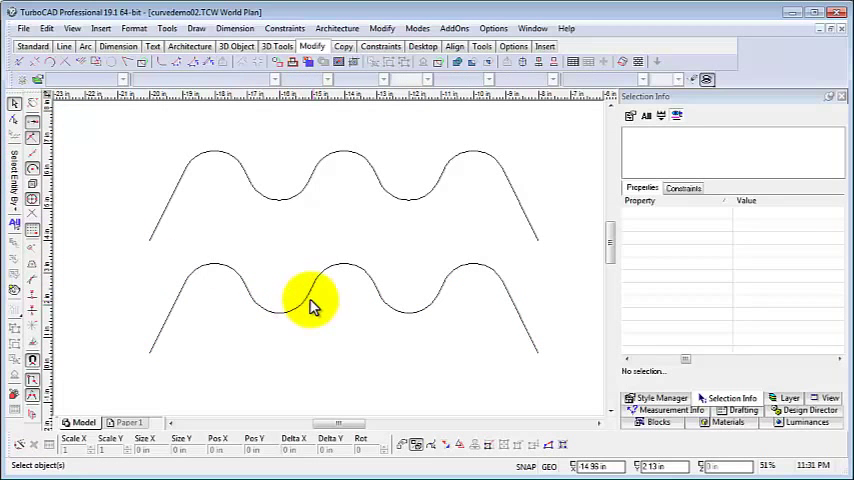
Convert the lower wave with Modify > To Arcs Polyline, setting whether the original is kept.
left_click(315, 305)
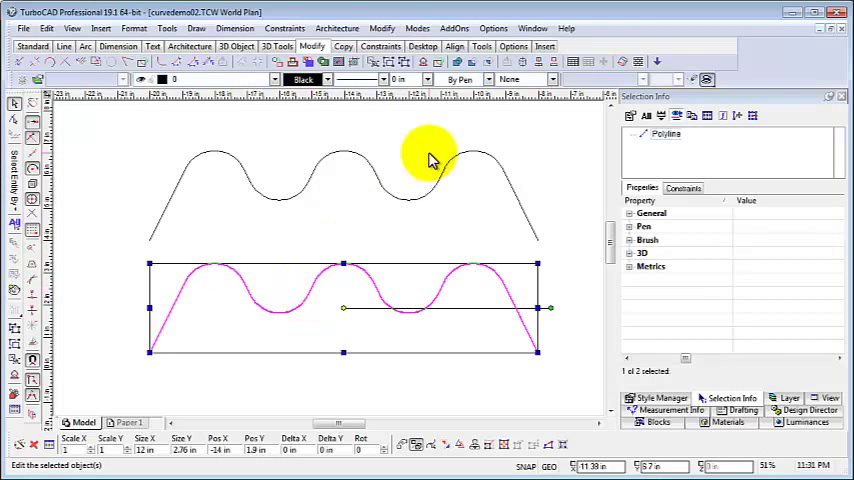
left_click(381, 28)
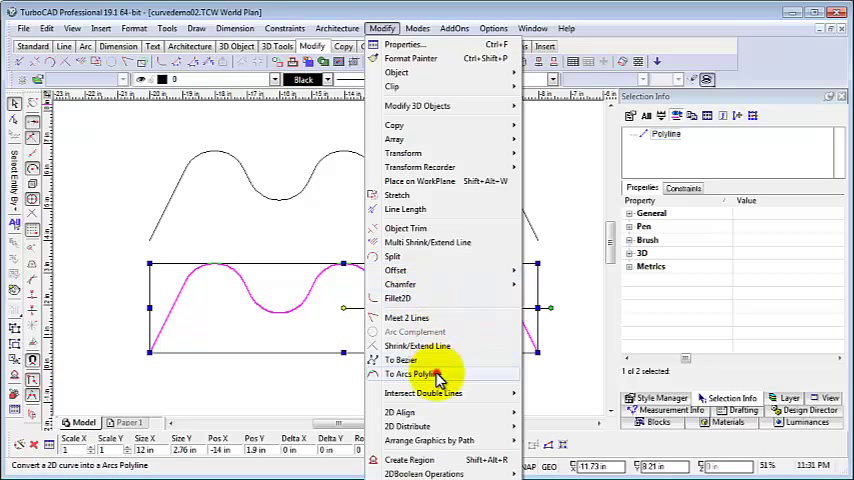
left_click(417, 373)
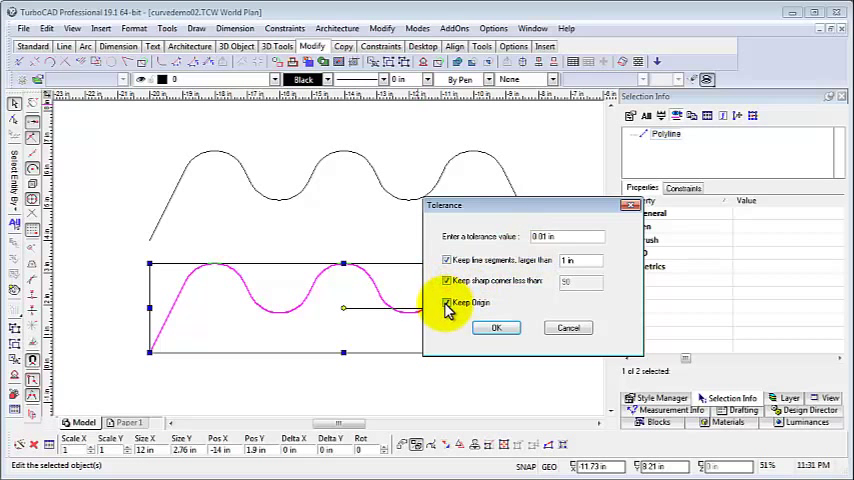
left_click(495, 327)
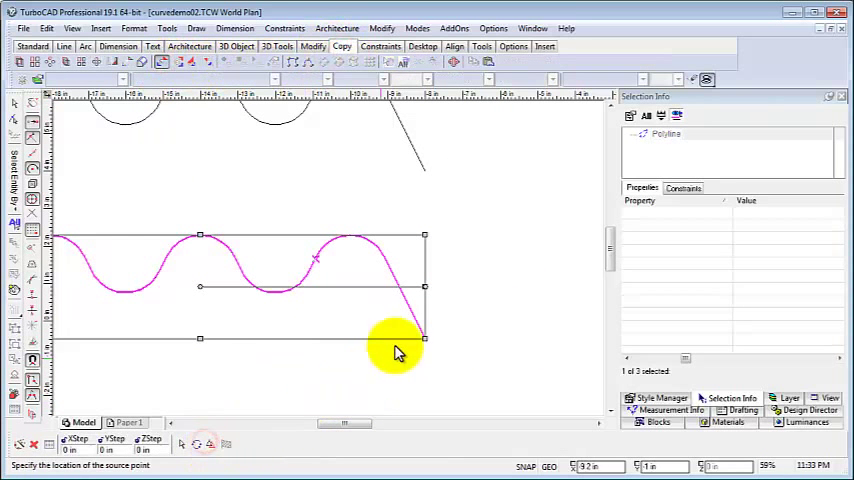
Move the arcs polyline right so it overlaps the original wave, then deselect it.
left_click_drag(397, 350, 540, 350)
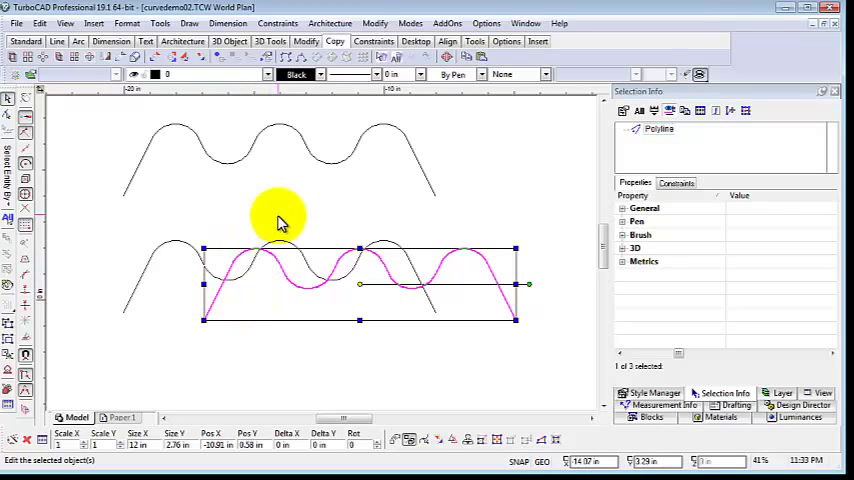
left_click(307, 168)
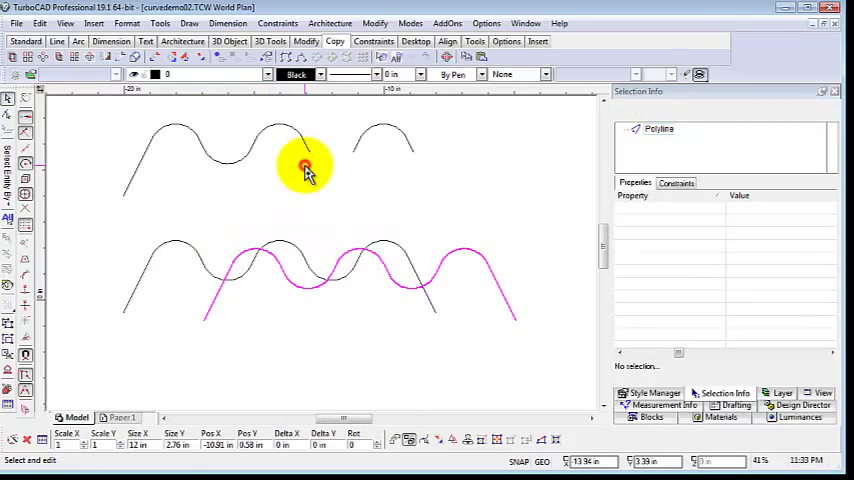